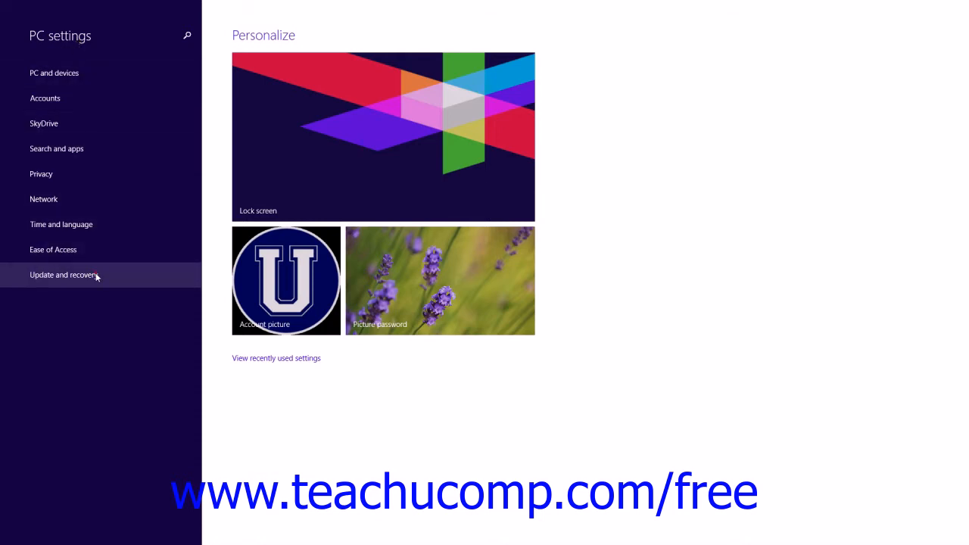
Open Update and recovery to show Windows Update set to install automatically
left_click(64, 275)
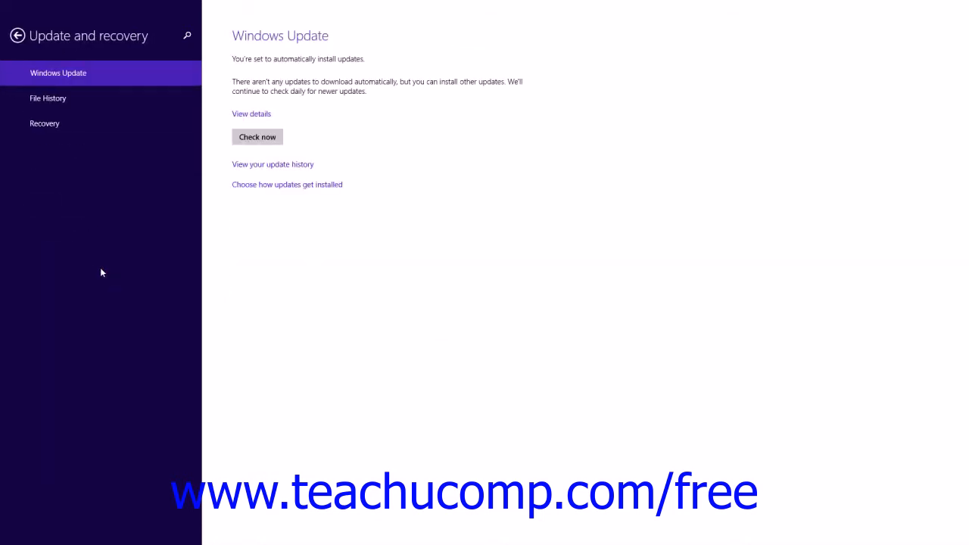
mouse_move(89, 263)
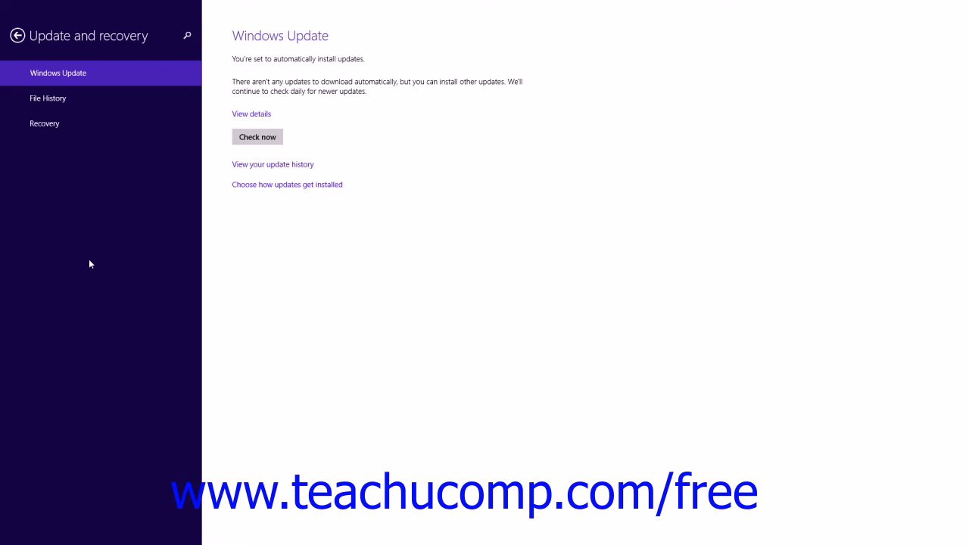
mouse_move(53, 114)
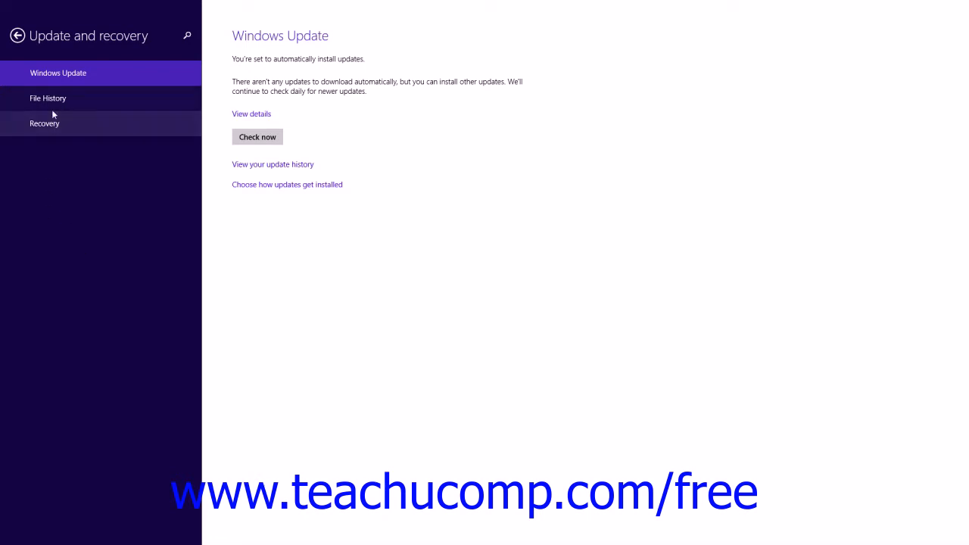
mouse_move(48, 98)
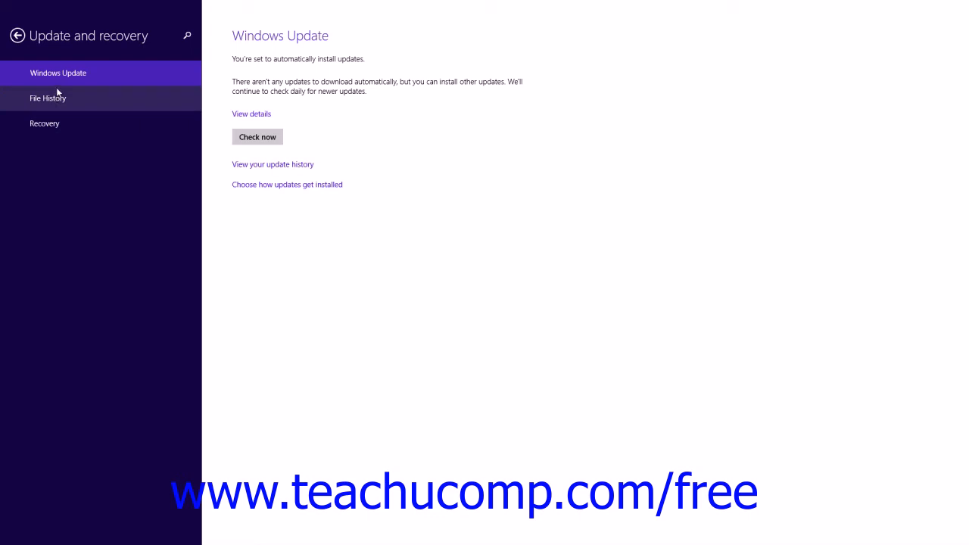
View the File History page, showing File History off and searching for drives
left_click(48, 98)
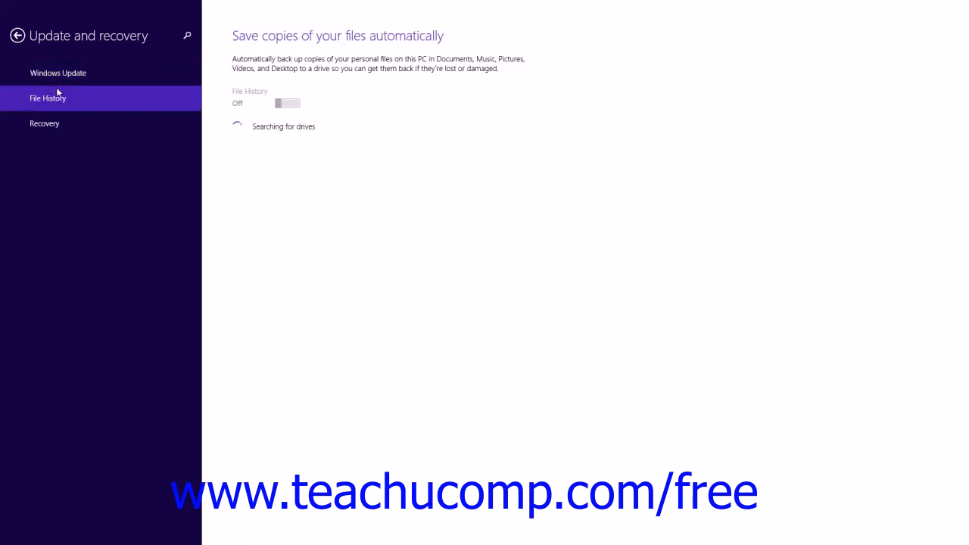
mouse_move(514, 101)
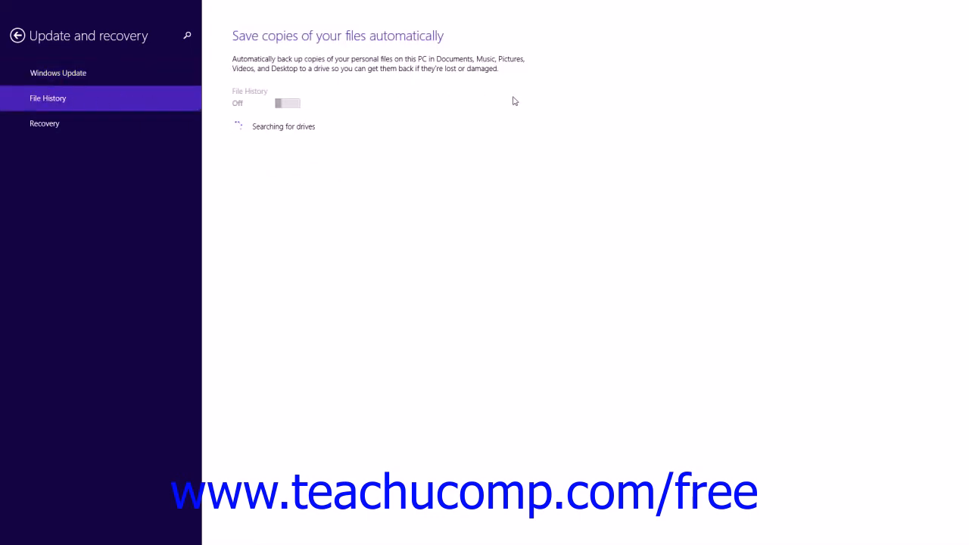
mouse_move(470, 102)
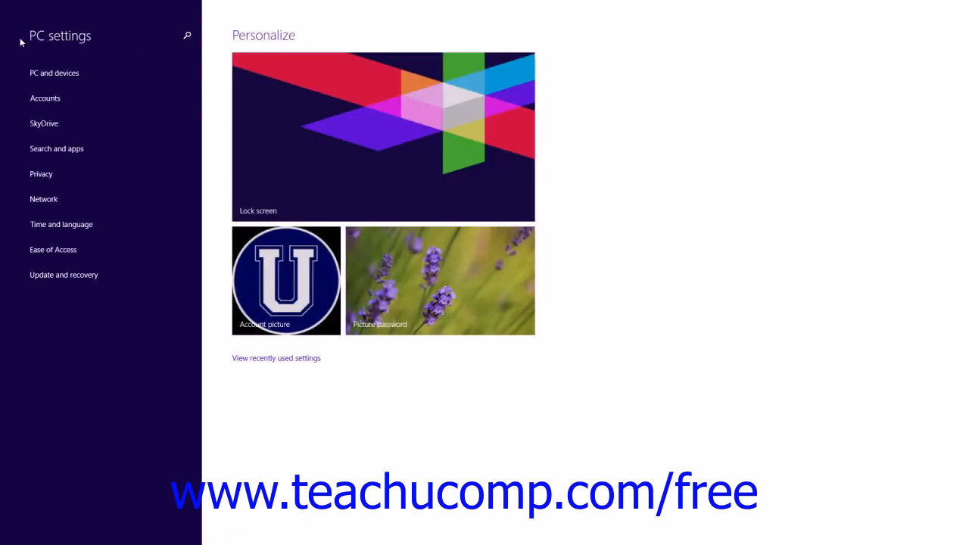
mouse_move(43, 199)
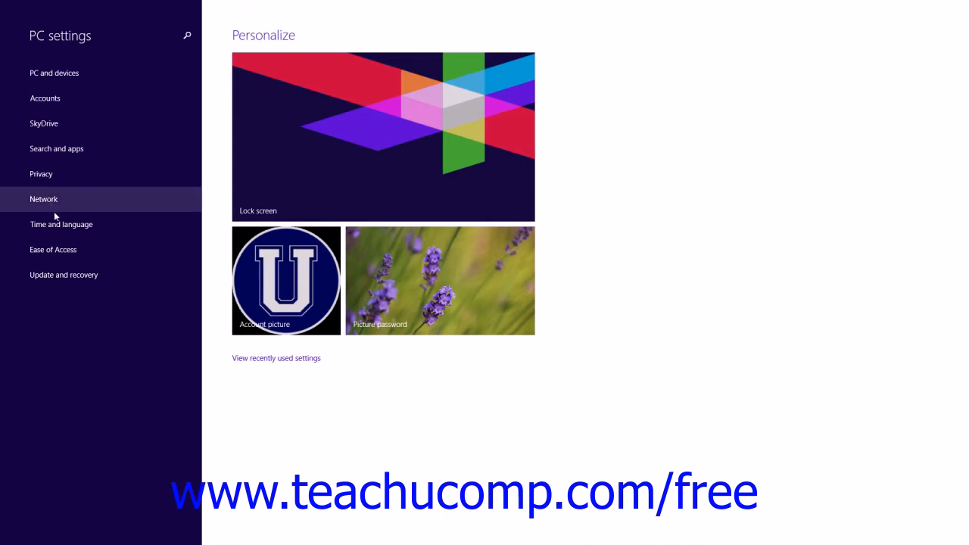
mouse_move(64, 274)
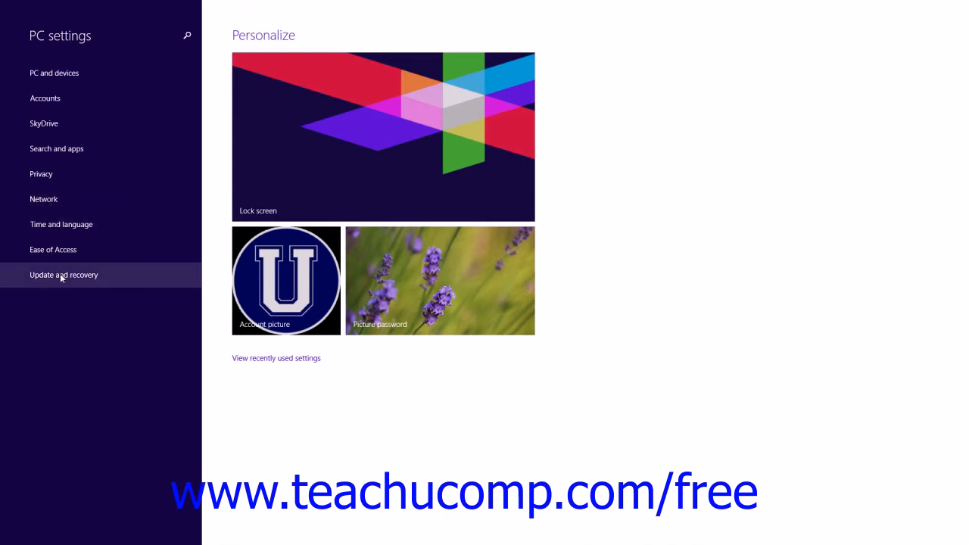
Reopen Update and recovery to show the Windows Update status page
left_click(64, 275)
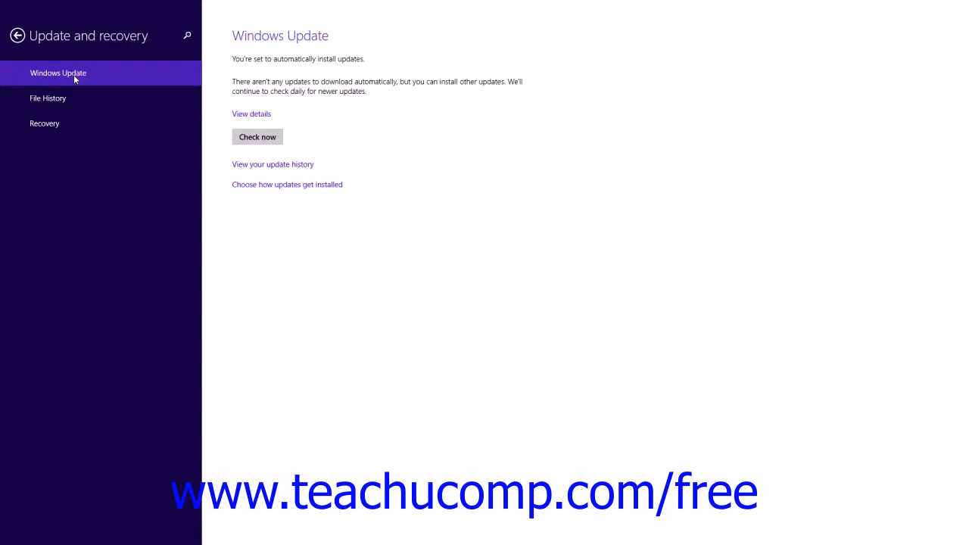
mouse_move(235, 81)
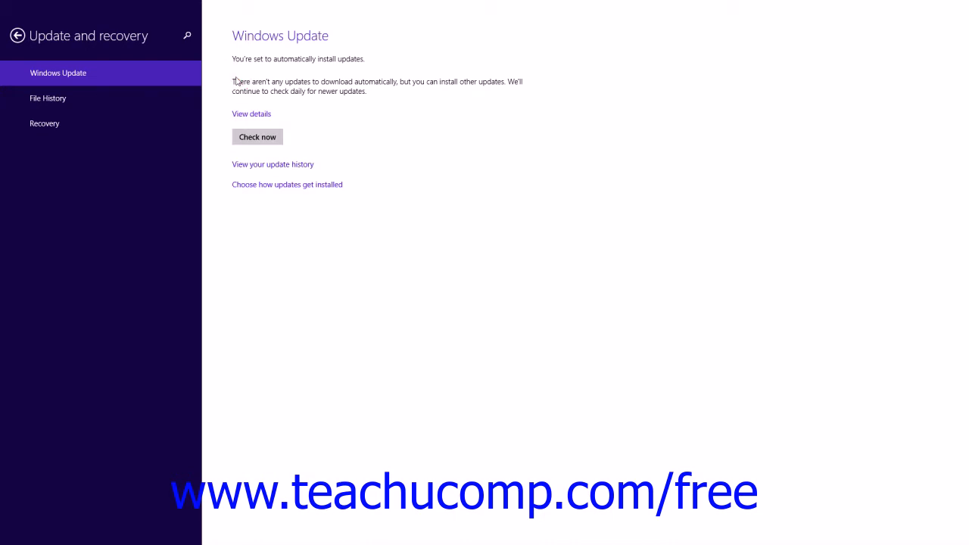
mouse_move(260, 113)
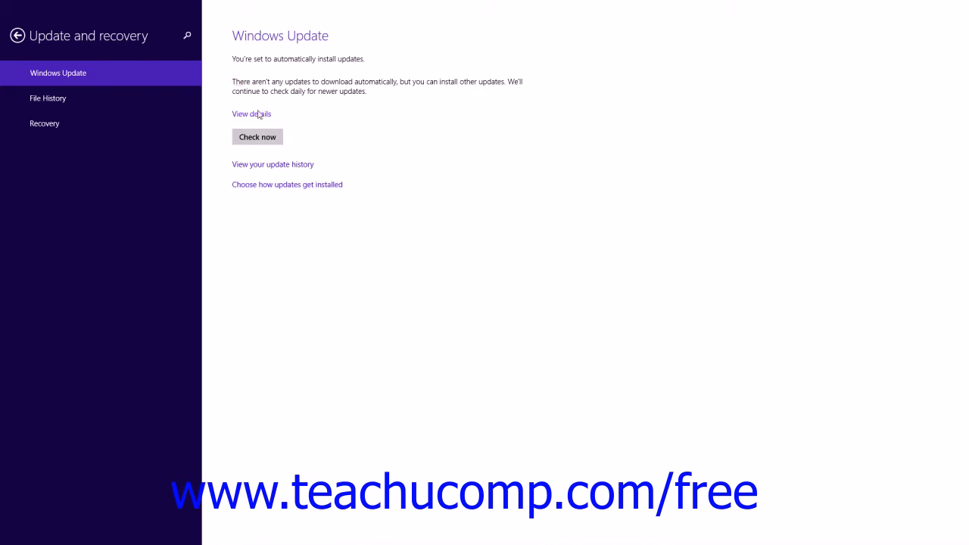
Show update details listing optional Bing Bar, Windows 8.1 driver and Bing Desktop updates
left_click(251, 114)
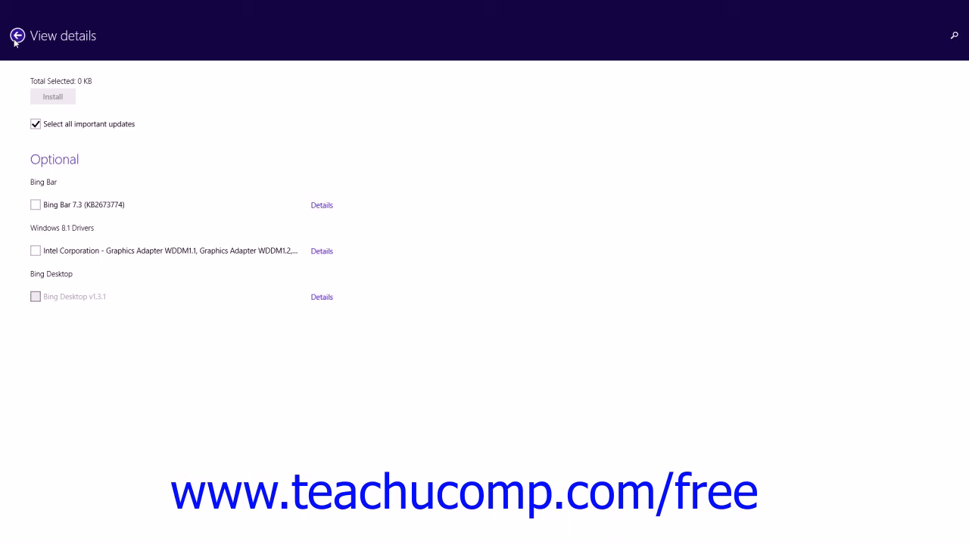
Review the history of successfully installed updates, then return to Windows Update
left_click(16, 36)
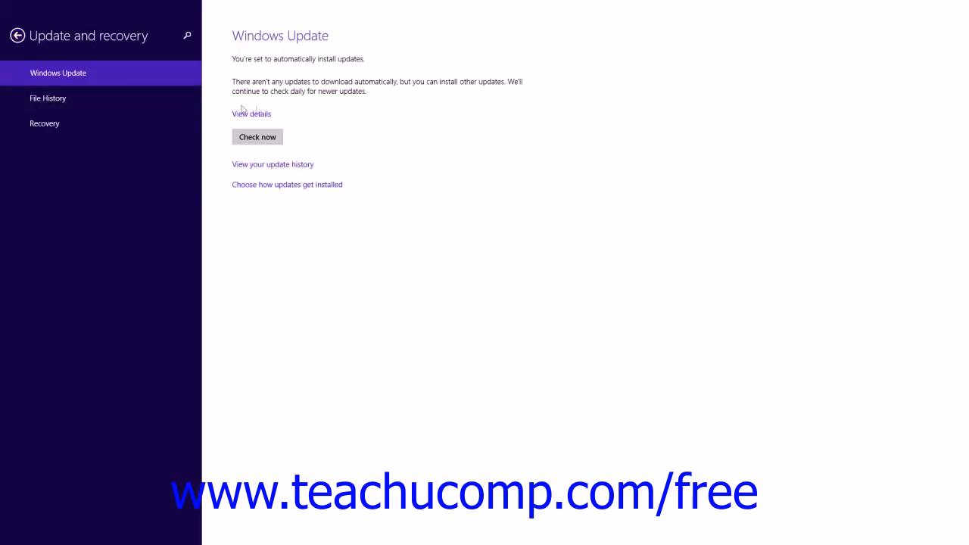
mouse_move(302, 118)
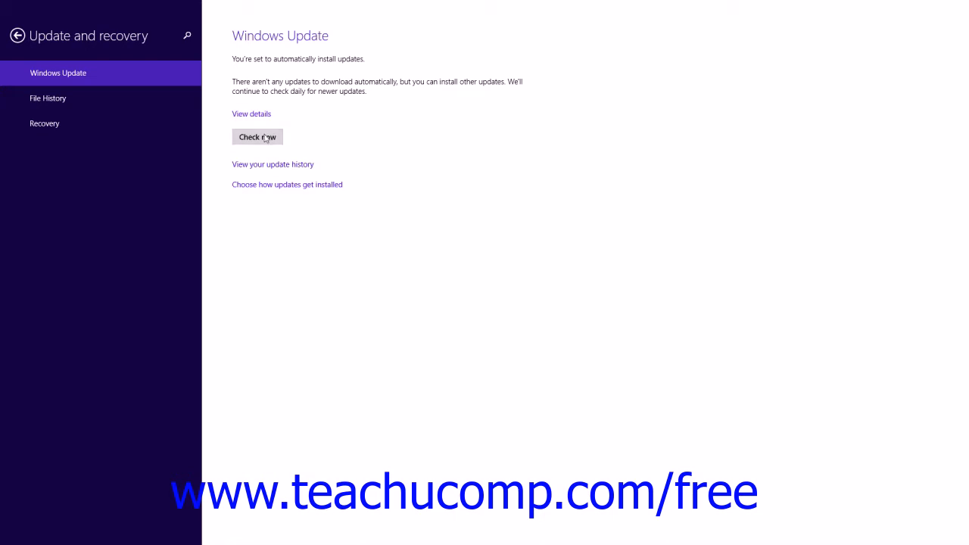
mouse_move(293, 140)
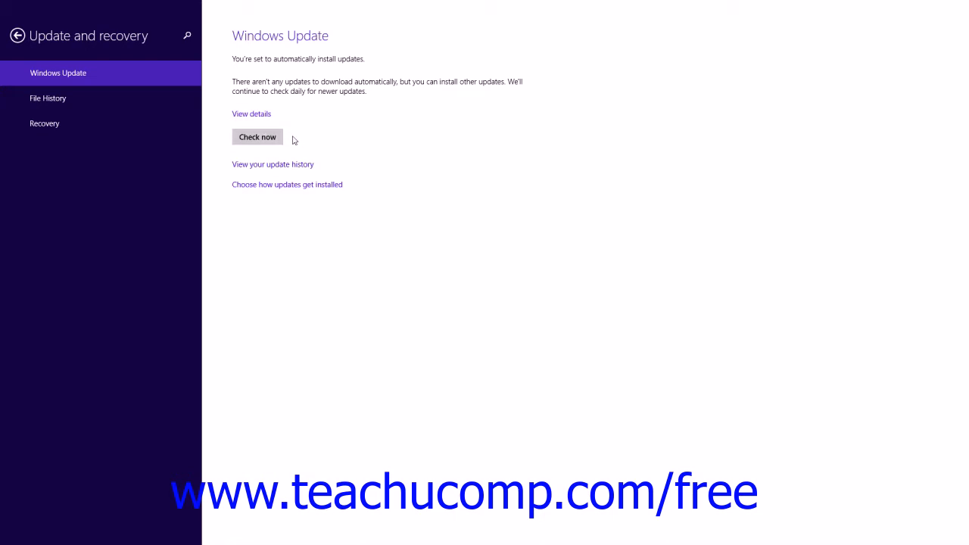
mouse_move(288, 162)
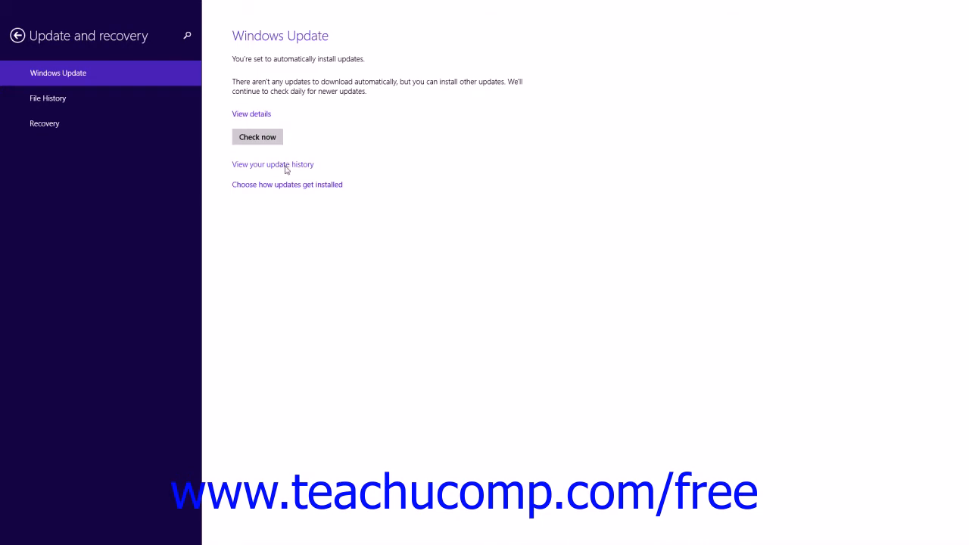
left_click(272, 164)
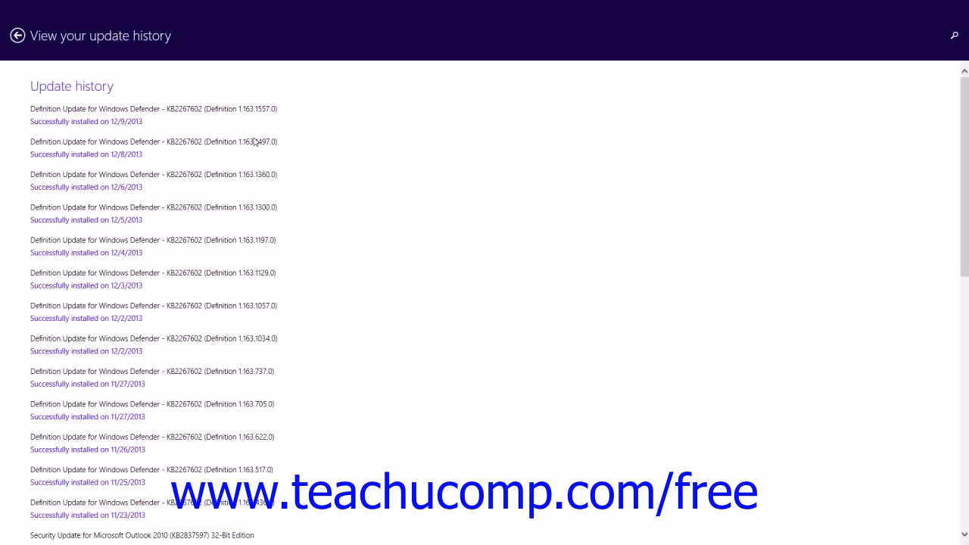
mouse_move(121, 87)
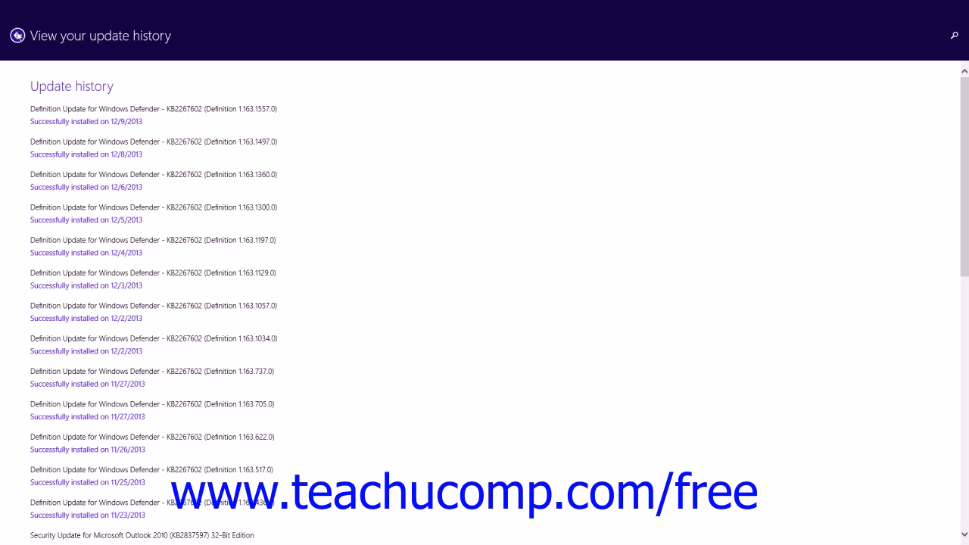
left_click(17, 36)
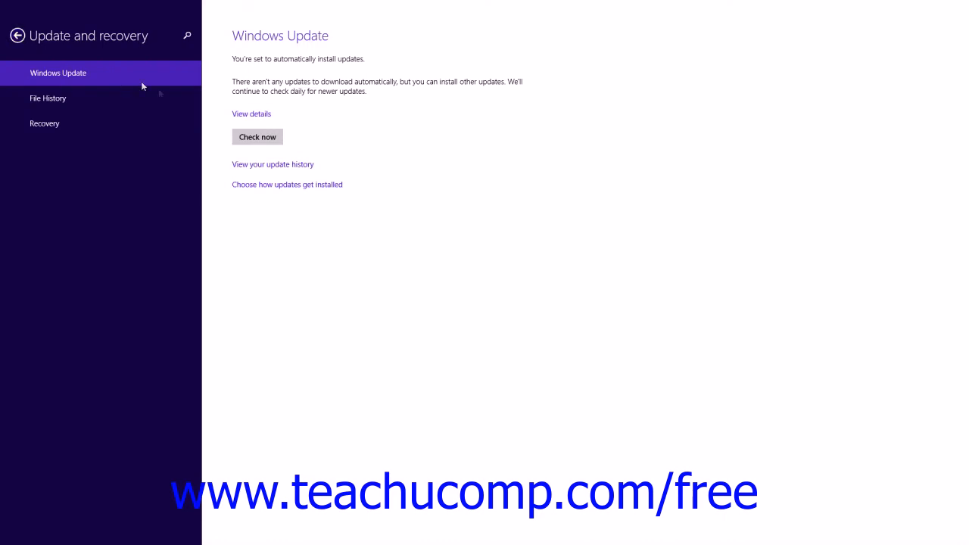
mouse_move(259, 185)
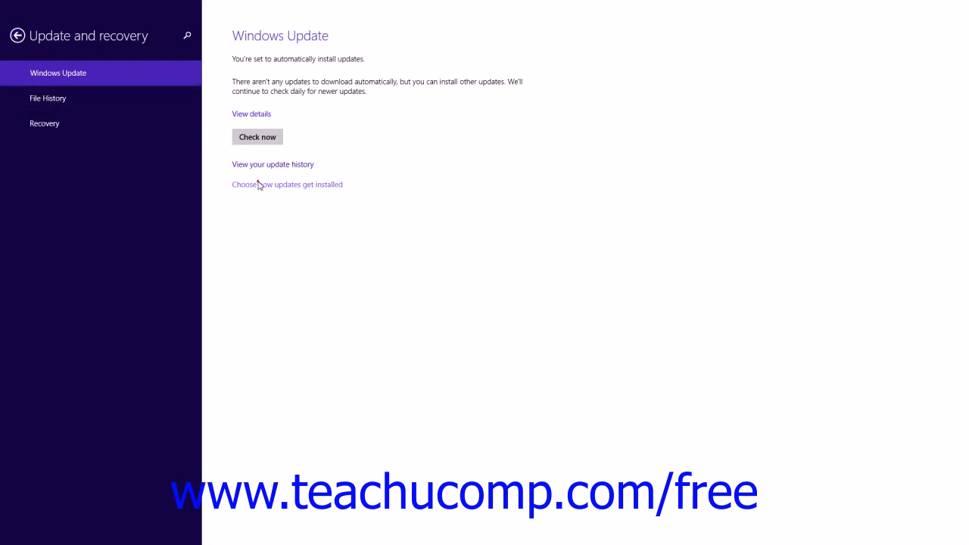
Show the update installation options, set to install important updates automatically
left_click(286, 184)
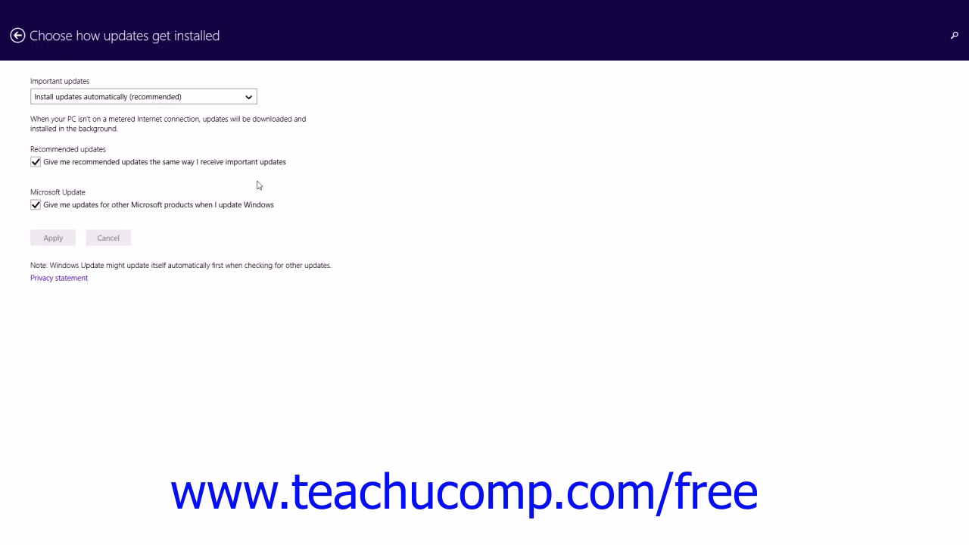
mouse_move(263, 113)
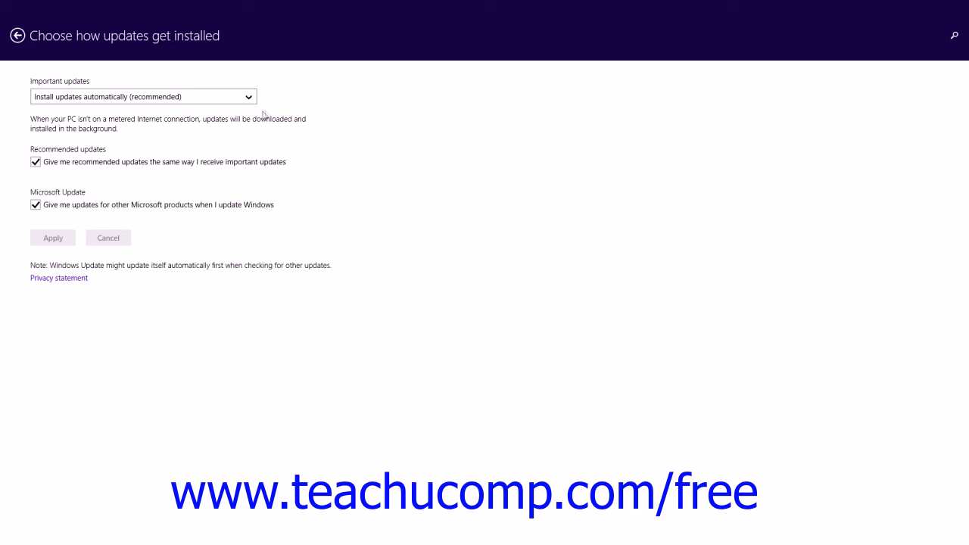
mouse_move(264, 104)
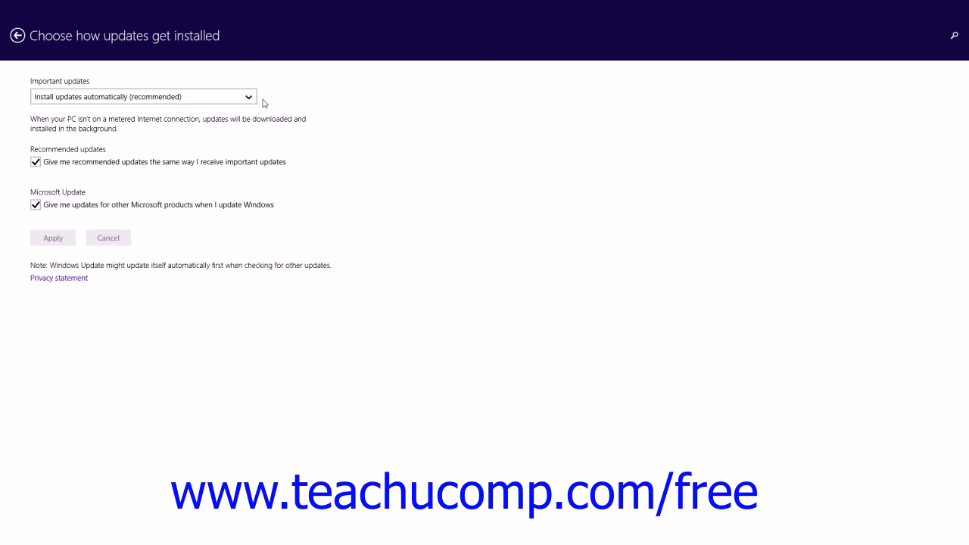
mouse_move(235, 134)
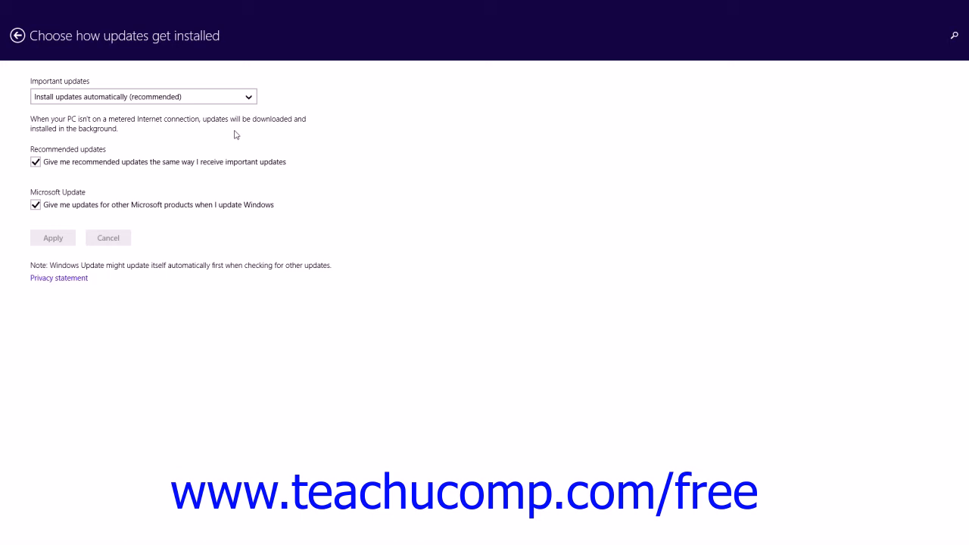
mouse_move(172, 193)
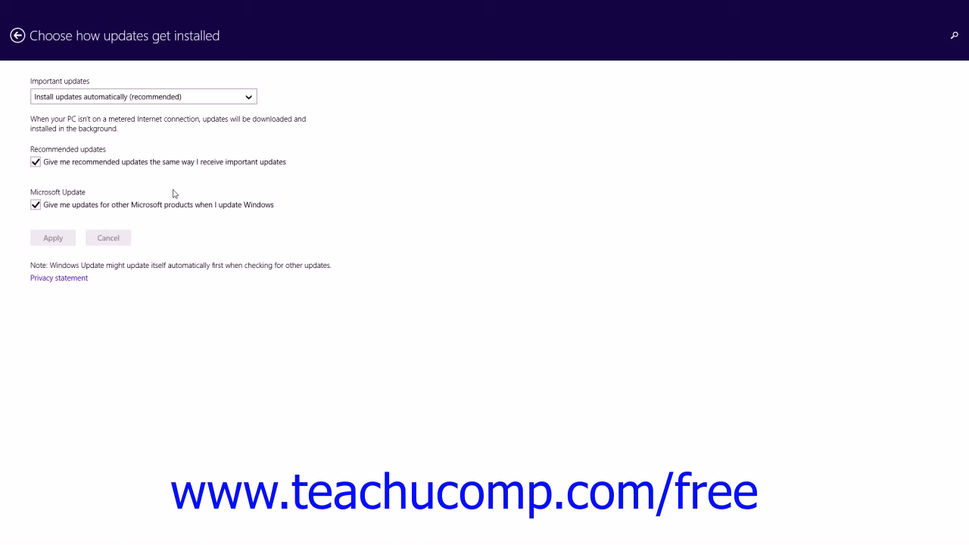
mouse_move(45, 258)
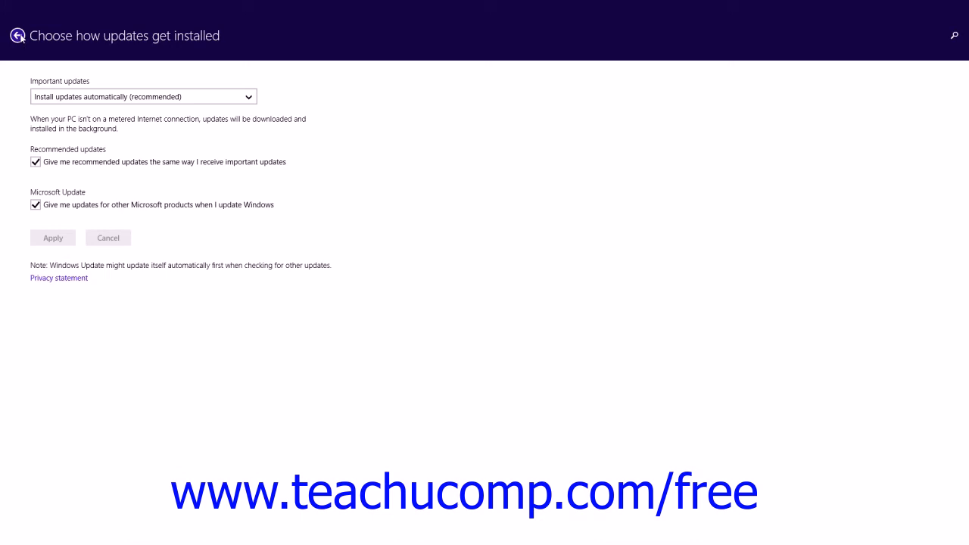
Go back to Windows Update, leaving installation set to automatic
left_click(17, 36)
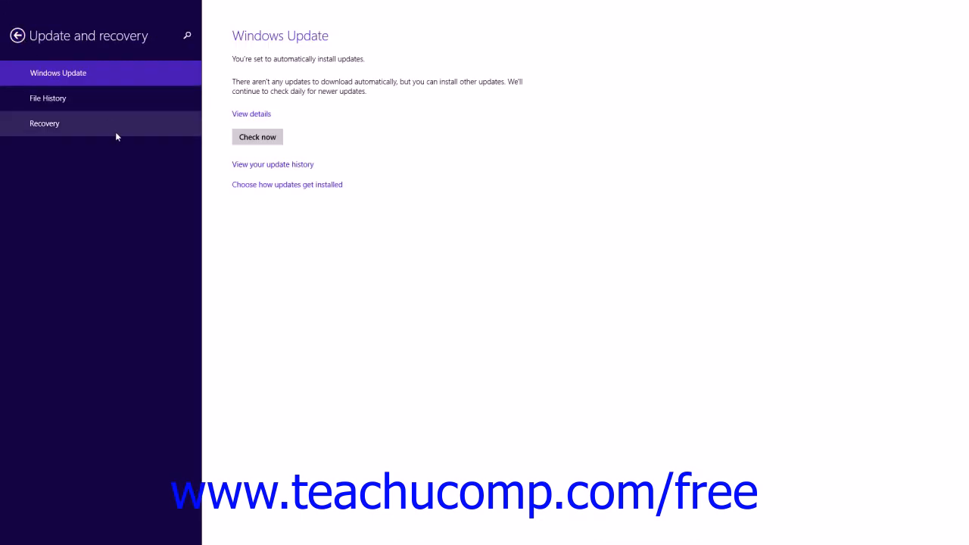
mouse_move(86, 108)
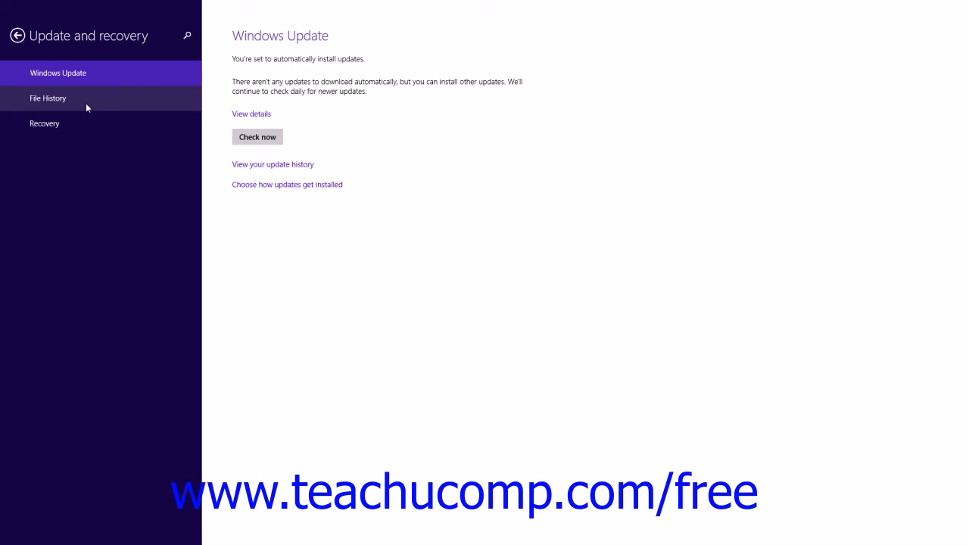
Open File History, which is off and searching for drives
left_click(47, 98)
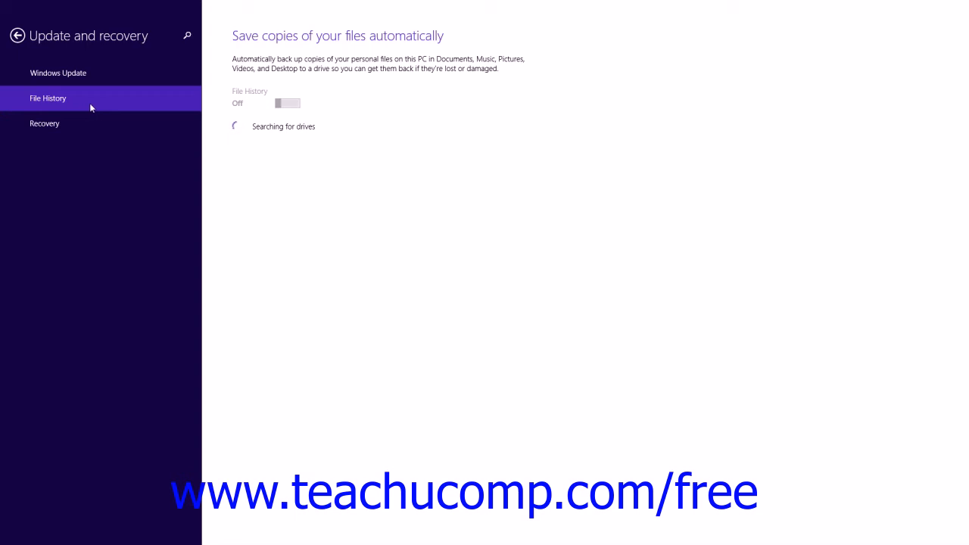
mouse_move(233, 78)
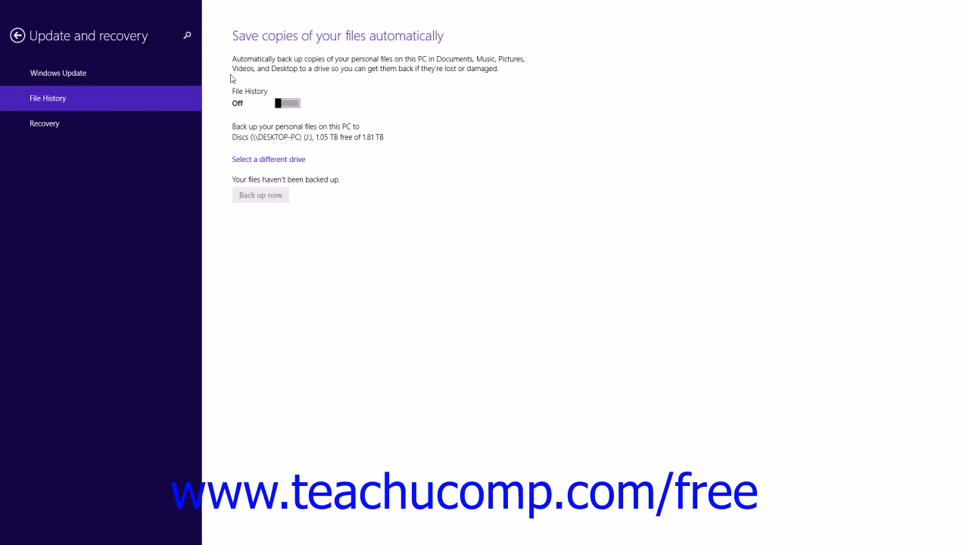
mouse_move(251, 112)
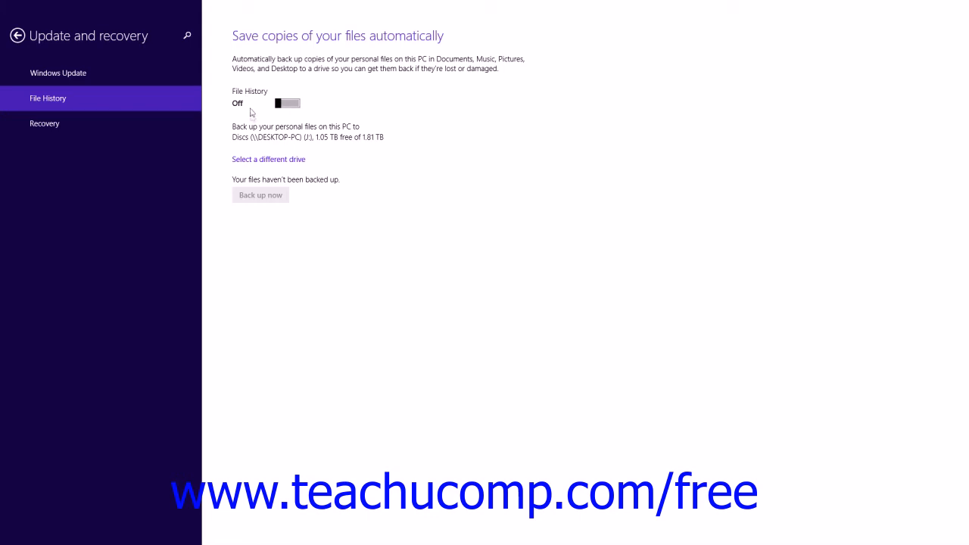
mouse_move(244, 136)
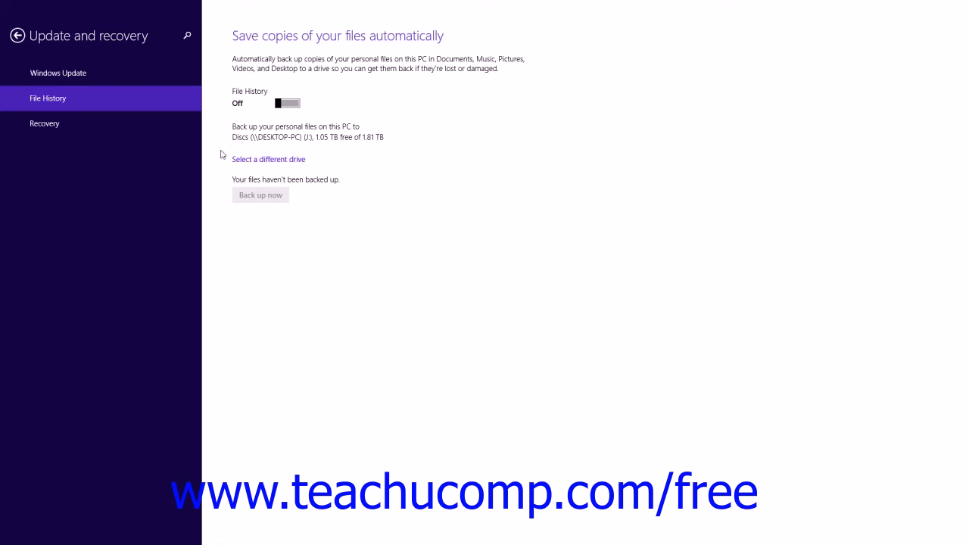
mouse_move(231, 139)
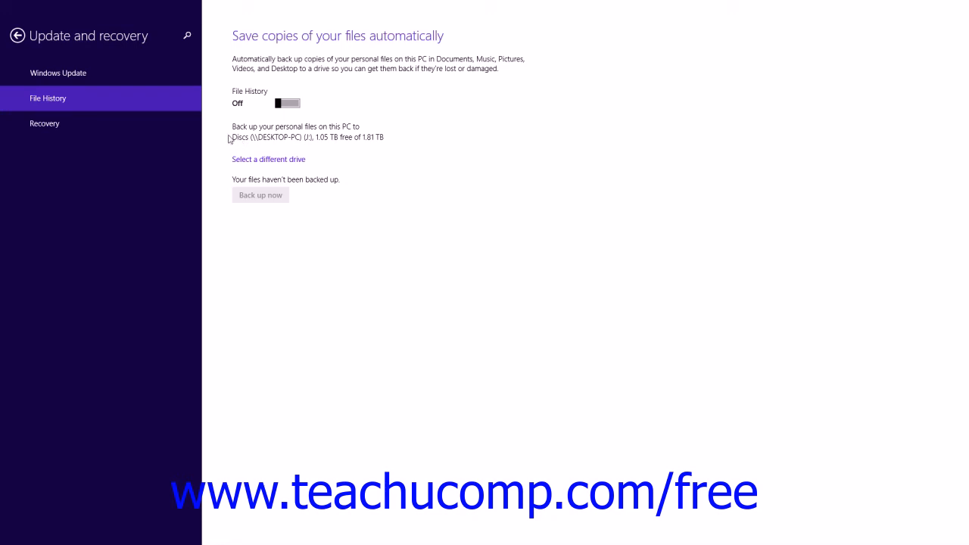
mouse_move(250, 165)
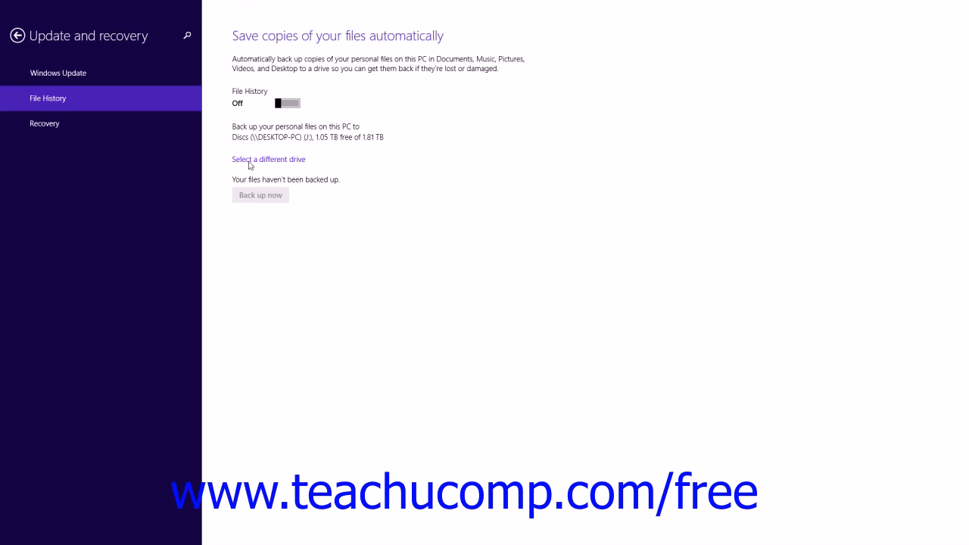
left_click(268, 159)
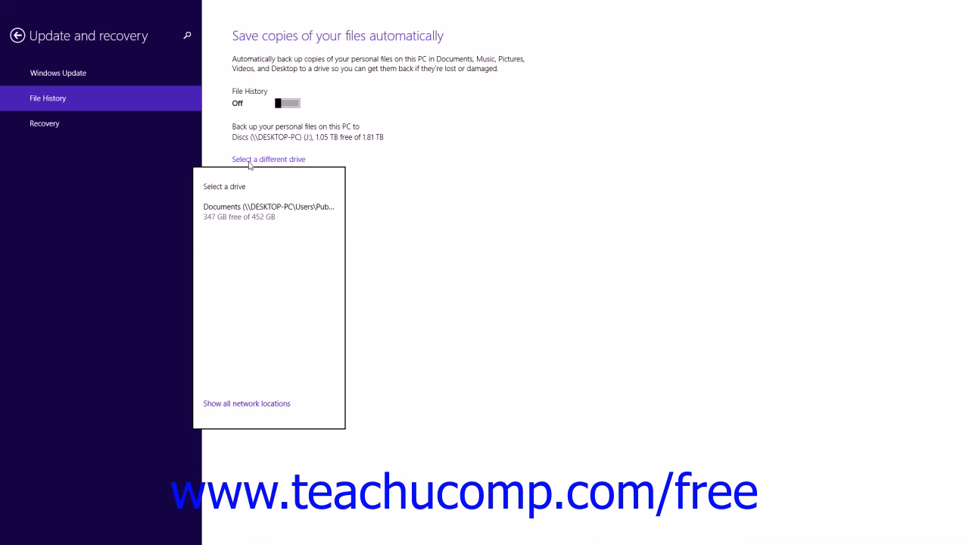
left_click(392, 109)
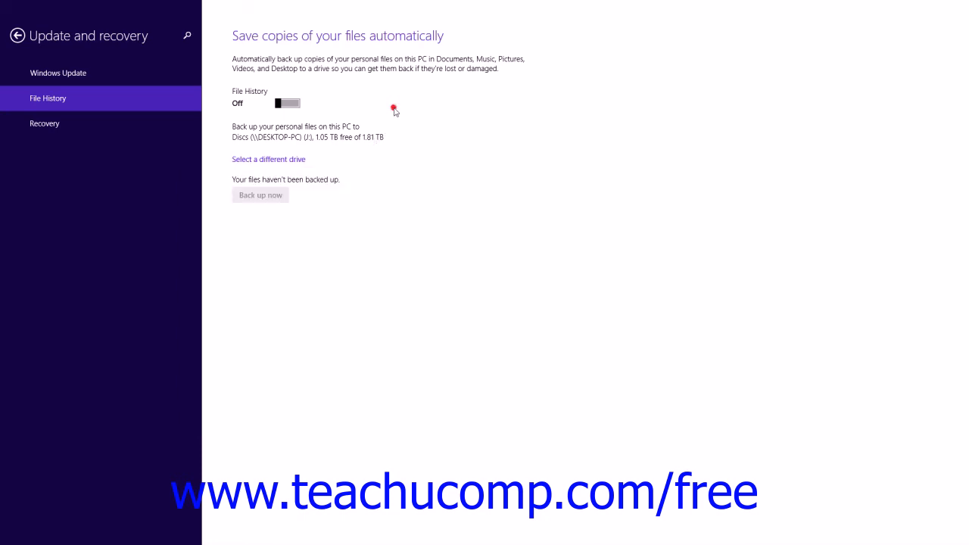
mouse_move(386, 113)
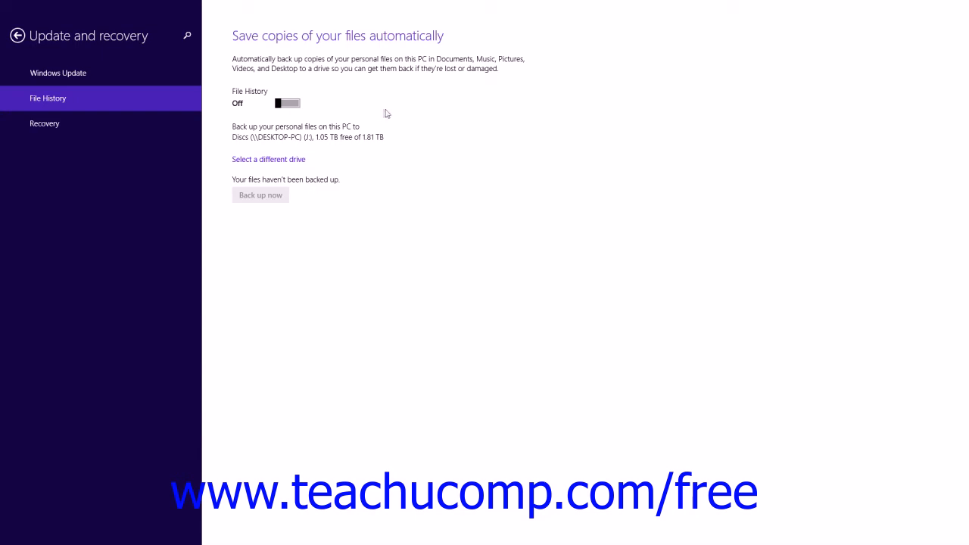
mouse_move(246, 81)
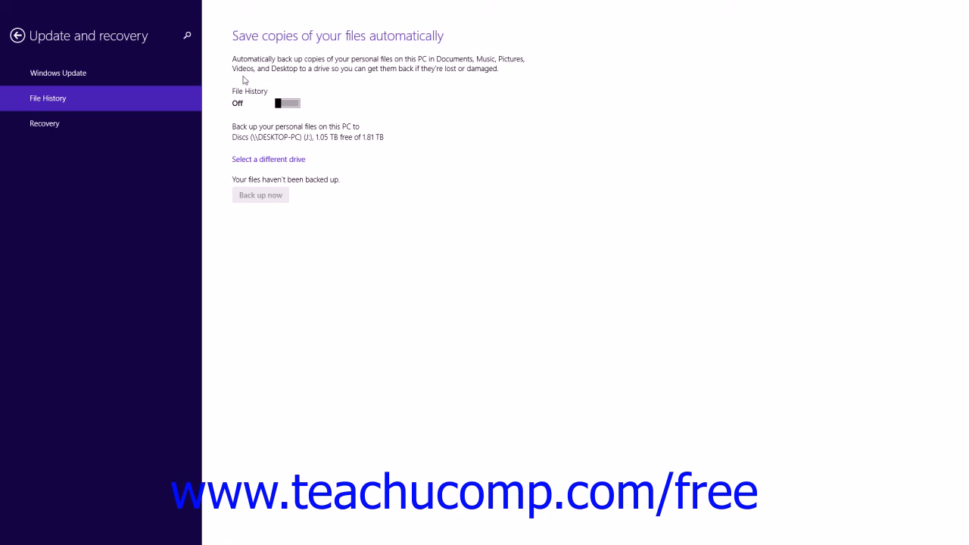
mouse_move(255, 202)
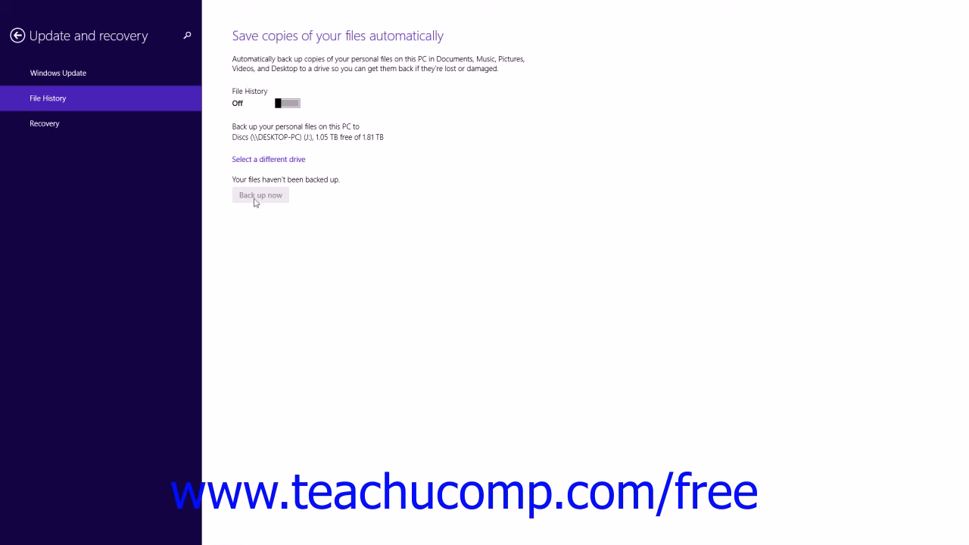
mouse_move(254, 212)
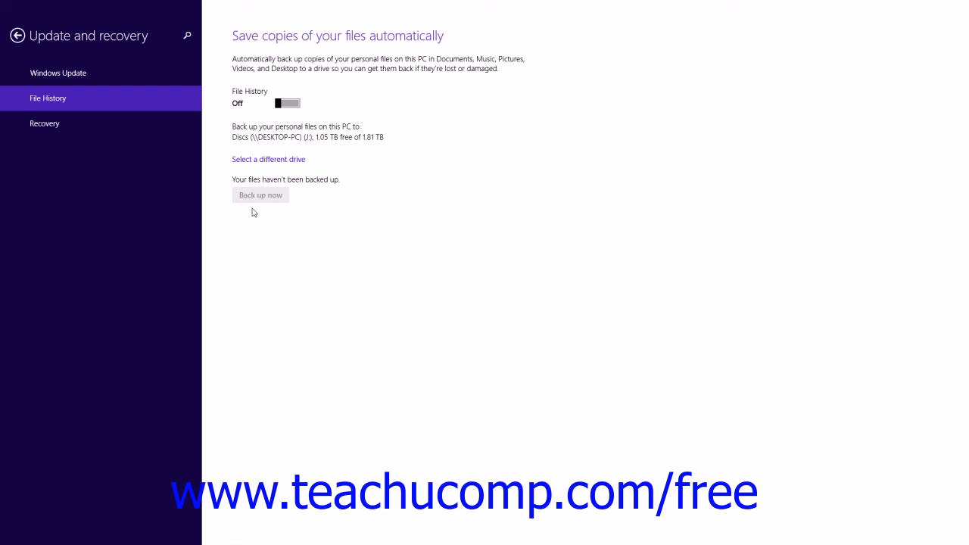
mouse_move(198, 157)
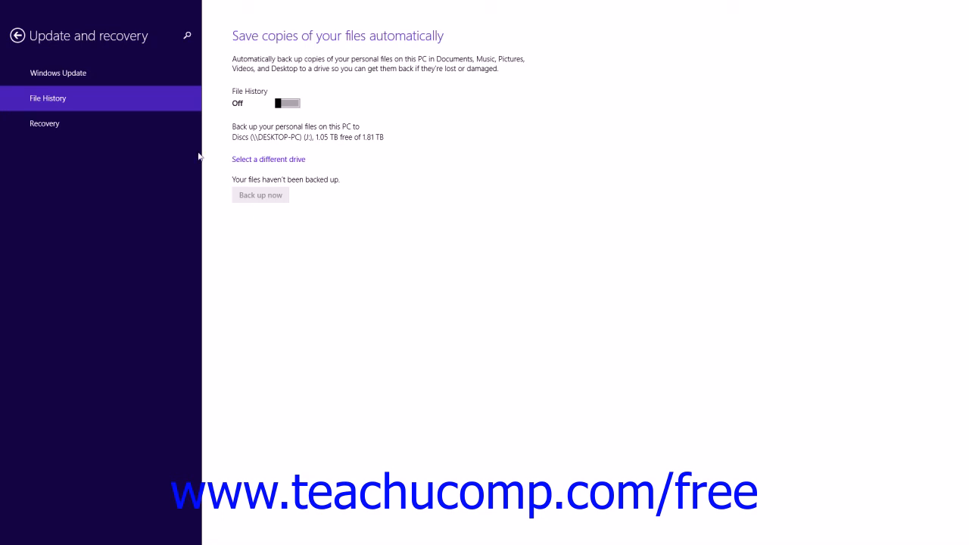
mouse_move(75, 126)
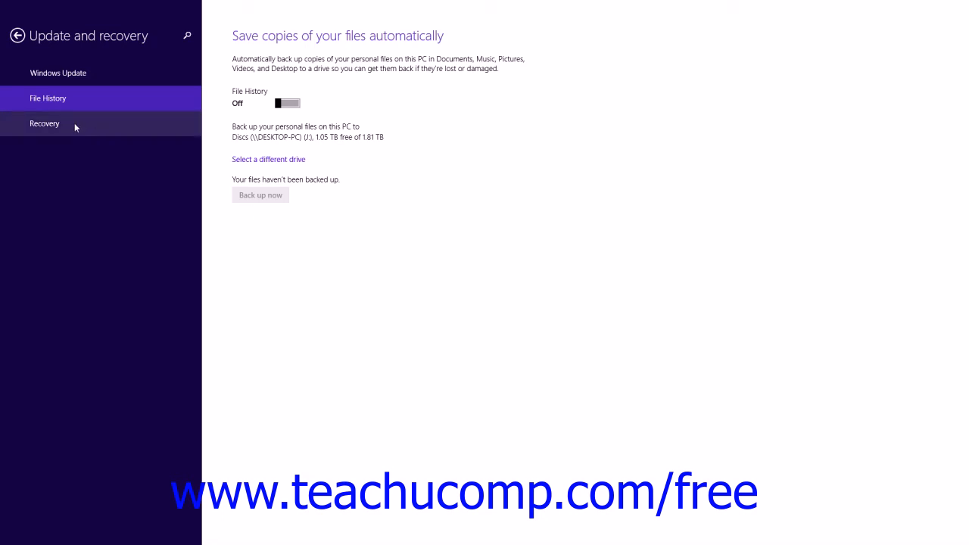
Open Recovery, showing refresh, reset-and-reinstall and advanced startup options
left_click(44, 124)
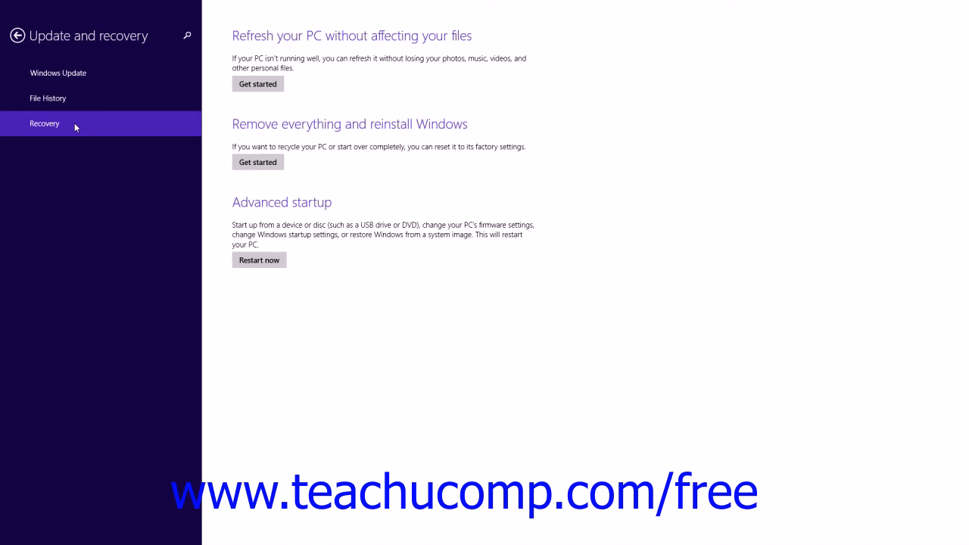
mouse_move(342, 39)
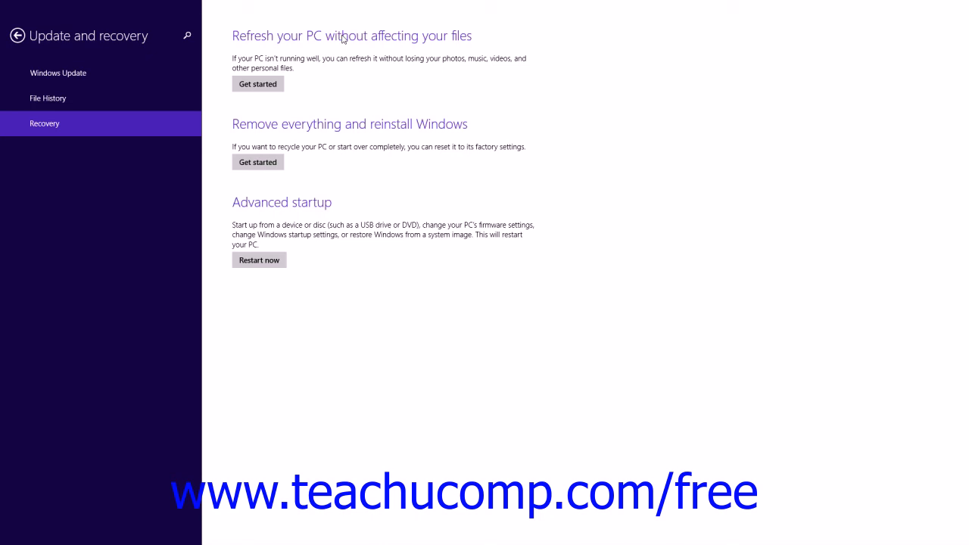
mouse_move(302, 86)
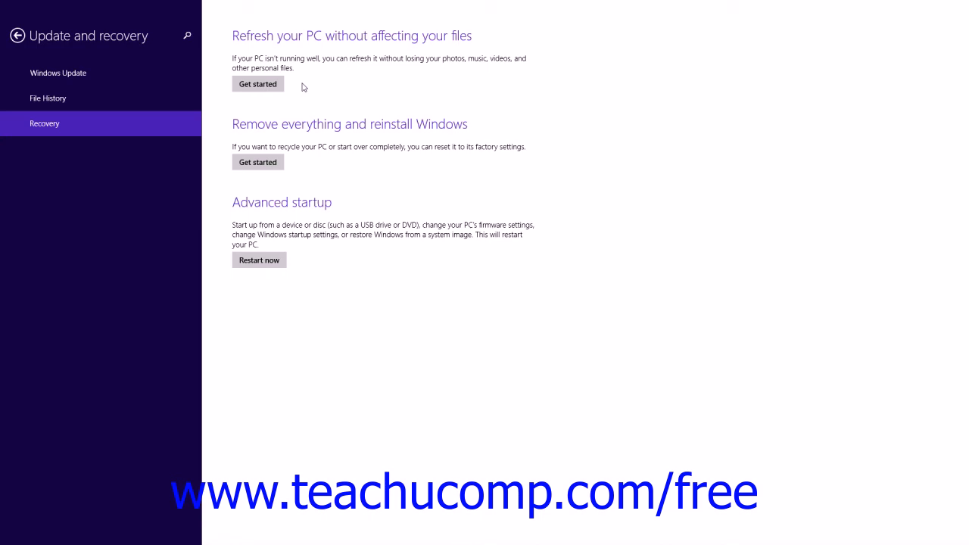
mouse_move(305, 132)
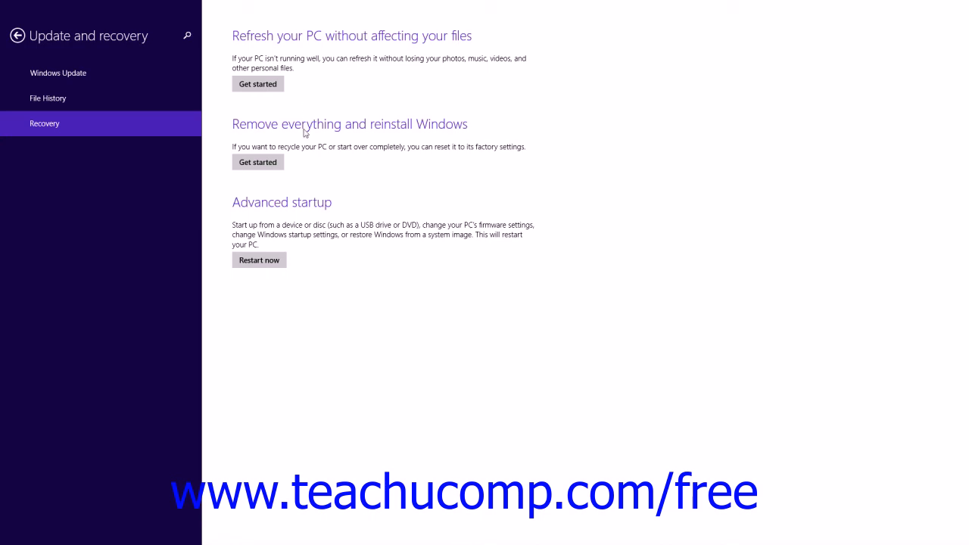
mouse_move(293, 166)
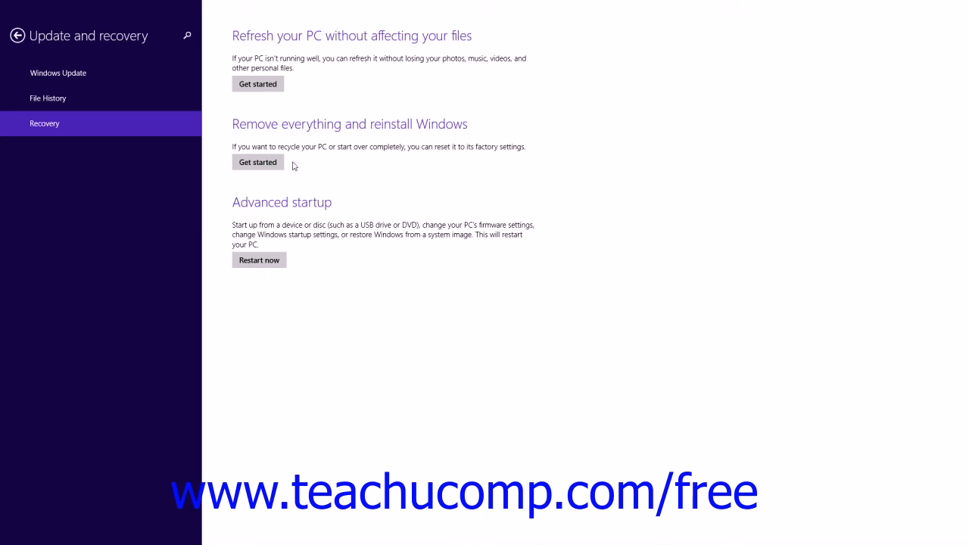
mouse_move(297, 166)
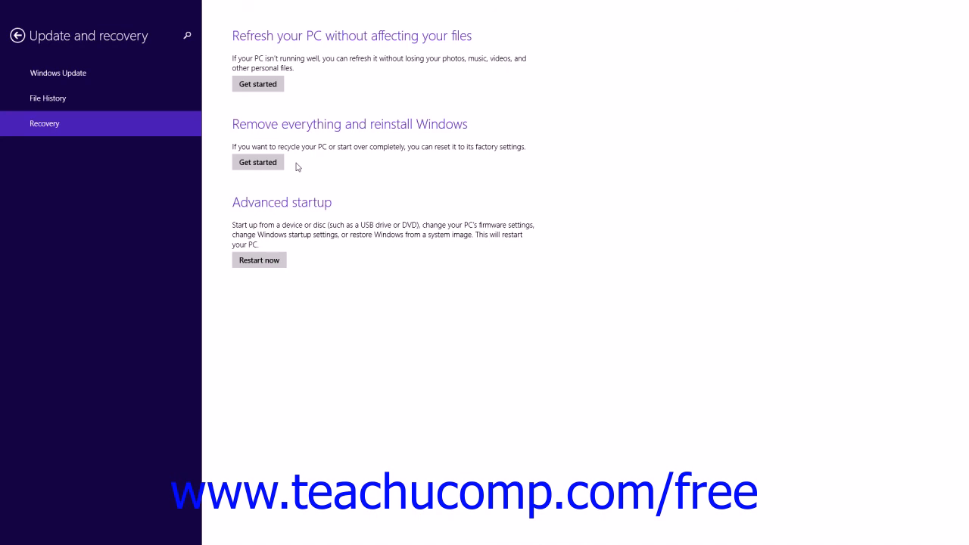
mouse_move(407, 169)
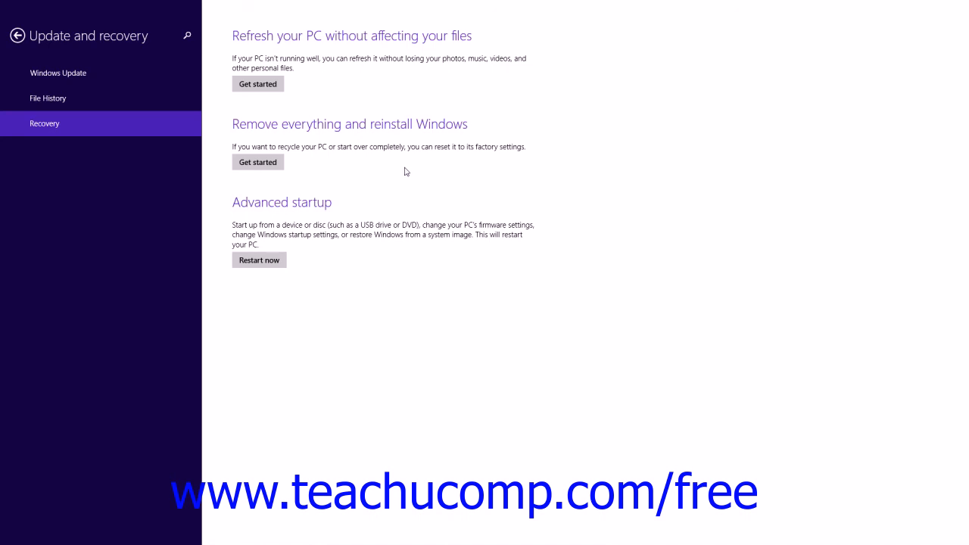
mouse_move(403, 174)
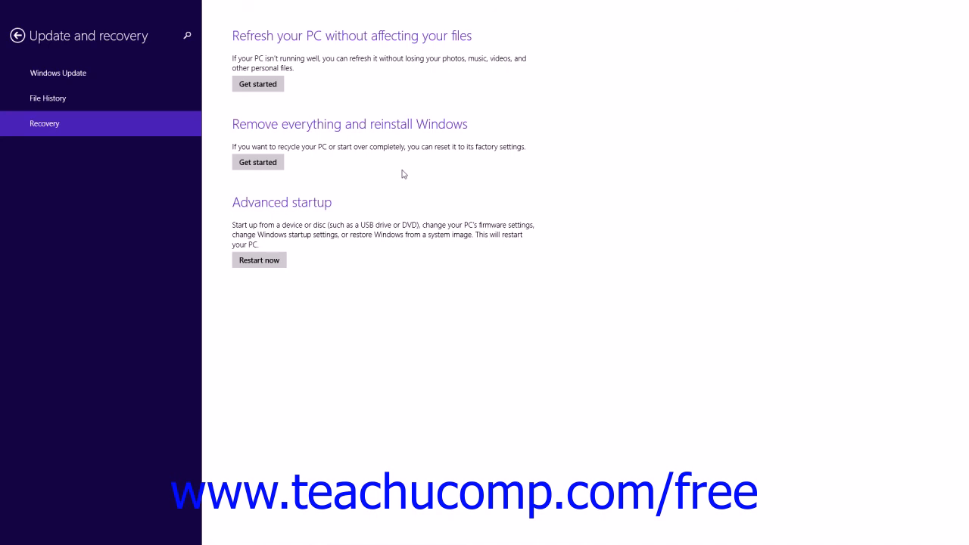
mouse_move(306, 266)
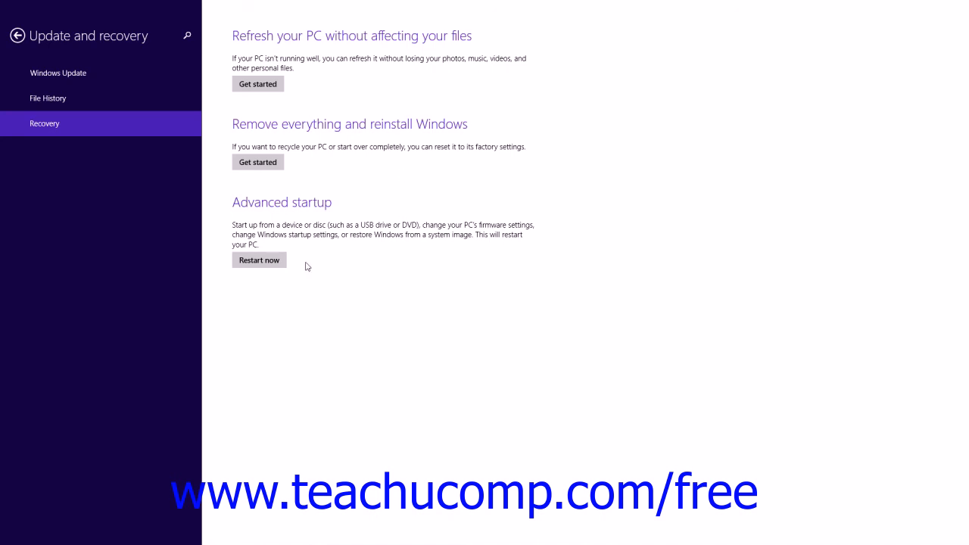